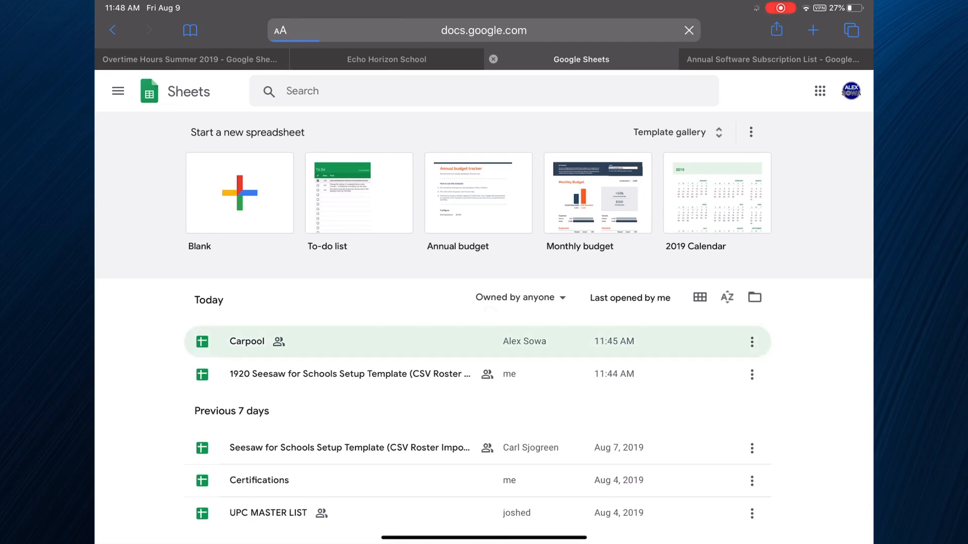
# Open the Carpool spreadsheet from Today's recent files in Google Sheets
pyautogui.click(246, 342)
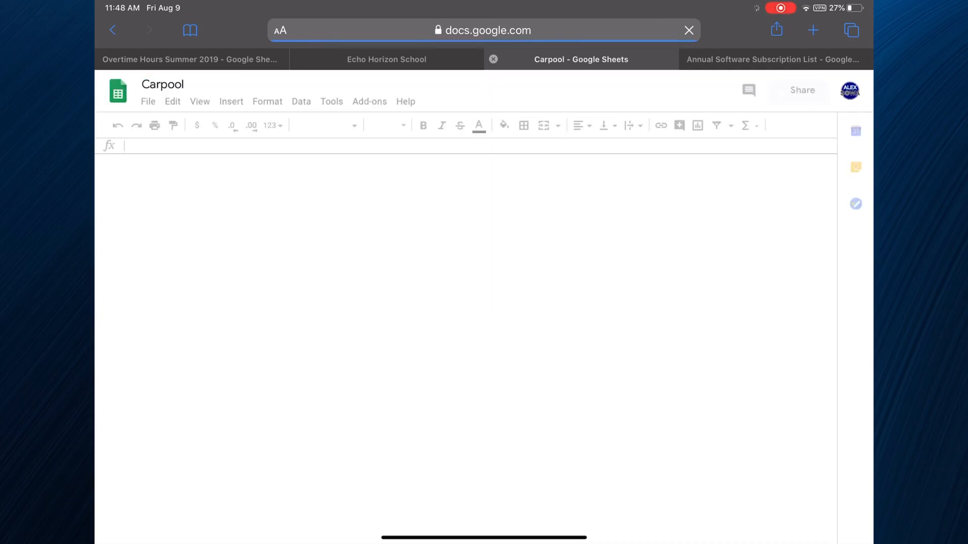
pyautogui.click(580, 59)
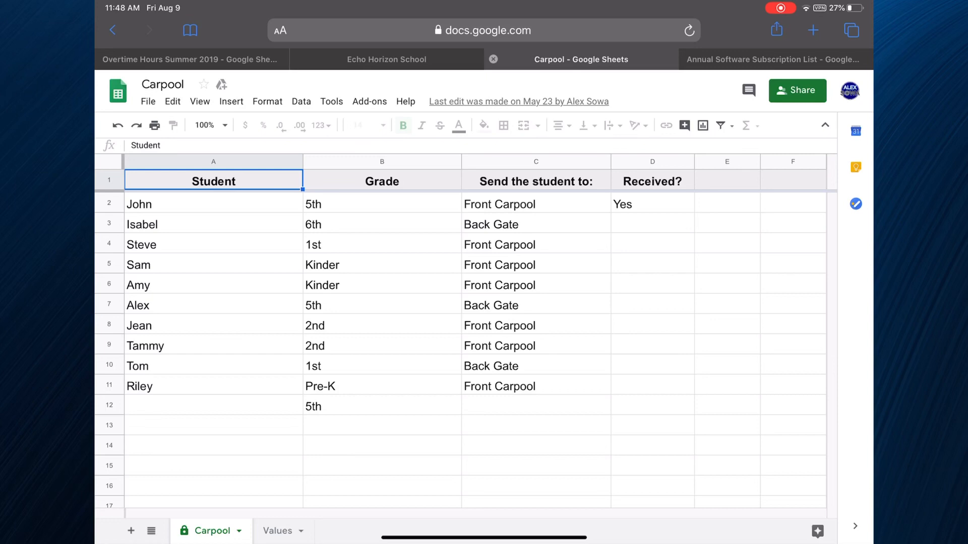
# Select the Grade and Student columns to view sort options without sorting
pyautogui.click(382, 162)
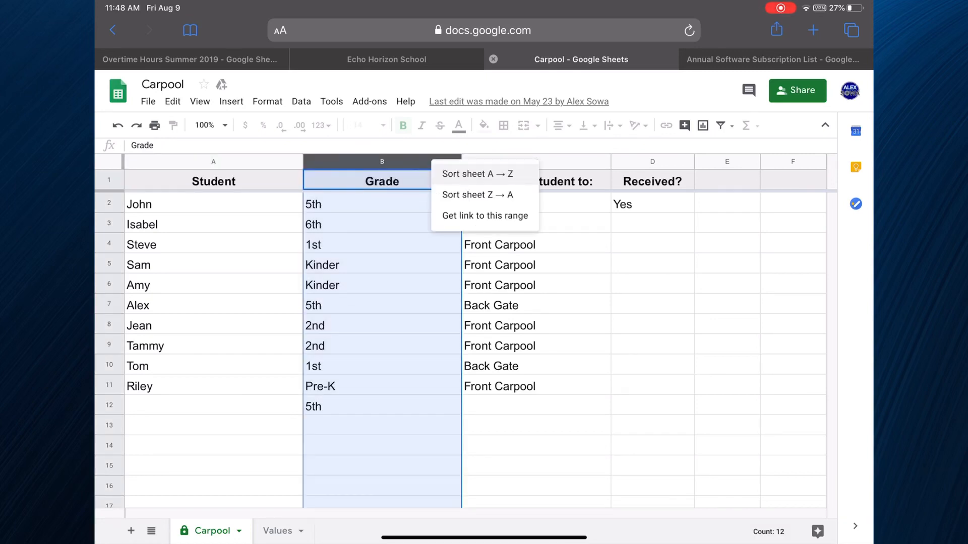
pyautogui.click(477, 174)
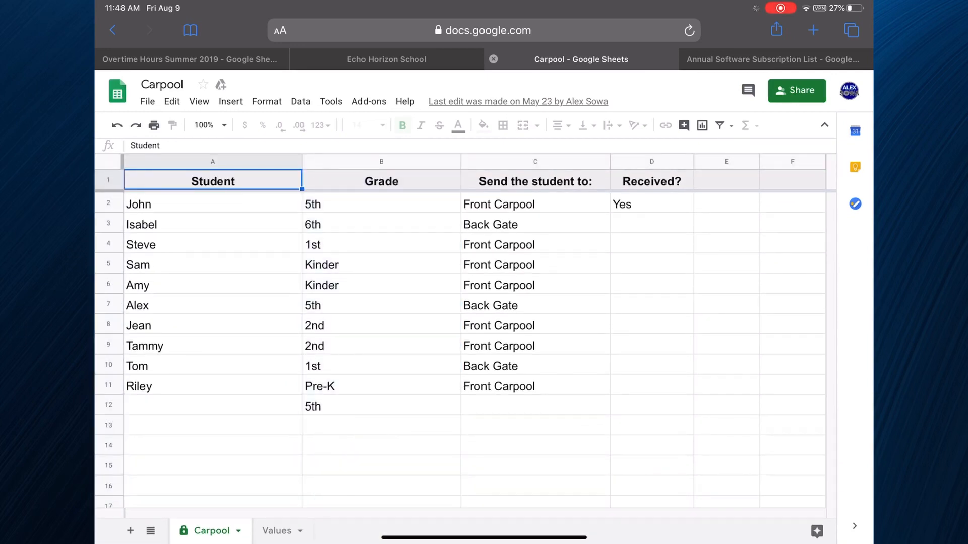
pyautogui.rightClick(213, 181)
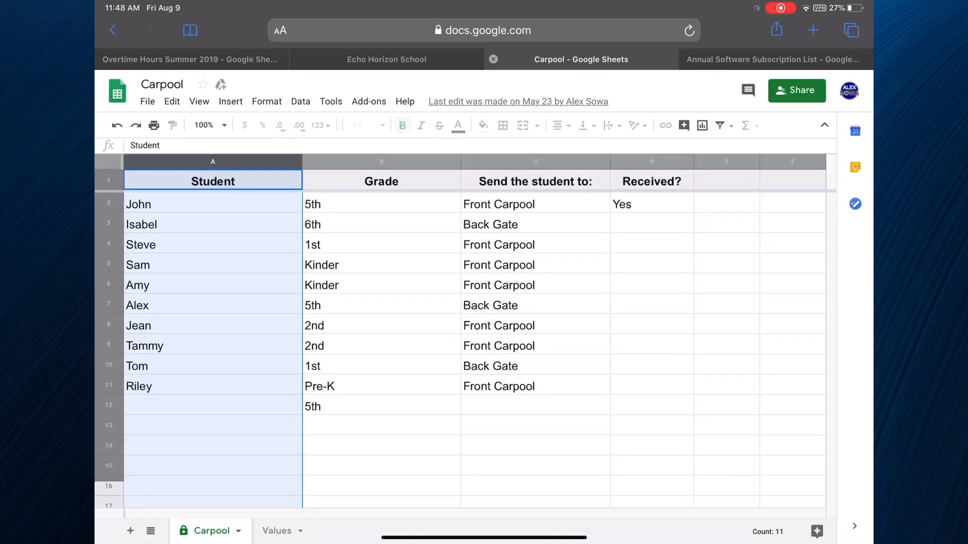
# Browse the File and Tools menus, then close Carpool back to the file list
pyautogui.click(147, 101)
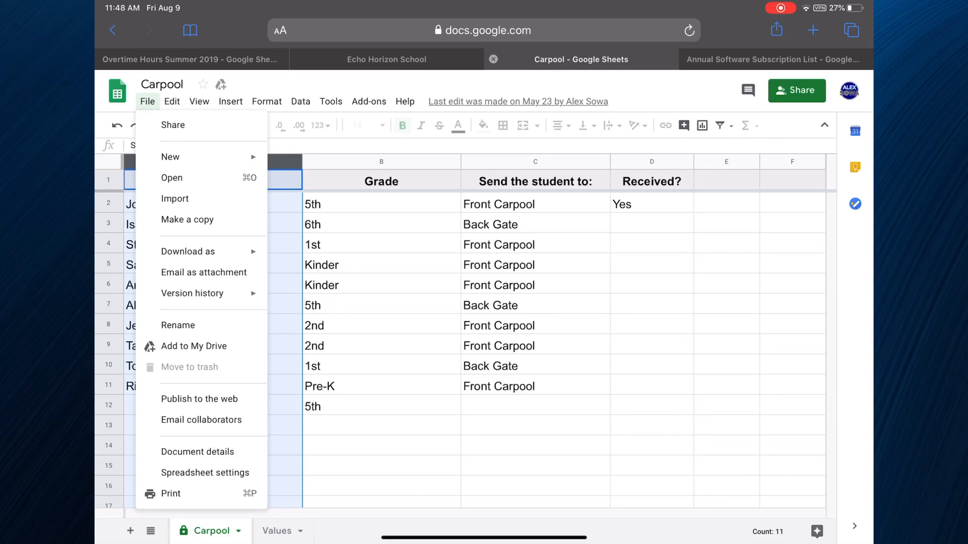
pyautogui.click(726, 385)
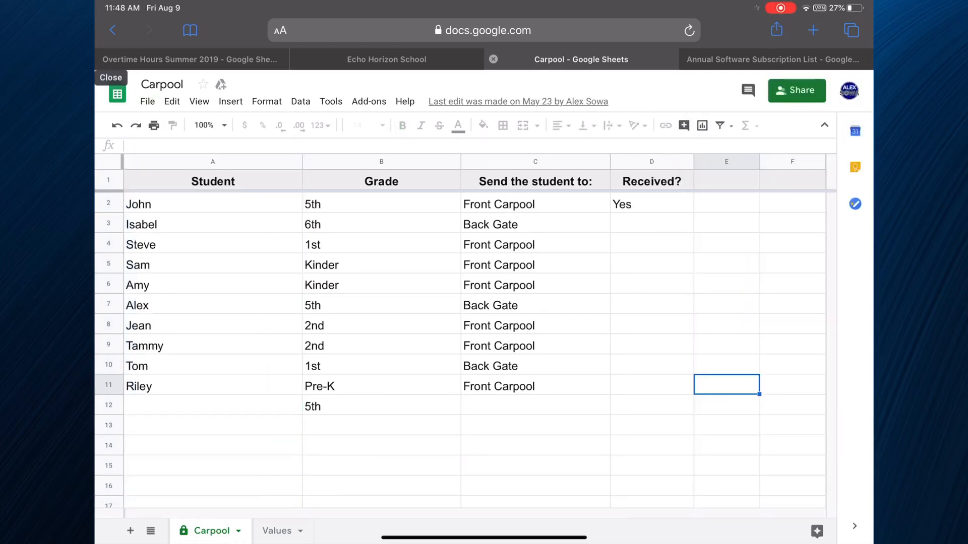
pyautogui.click(330, 102)
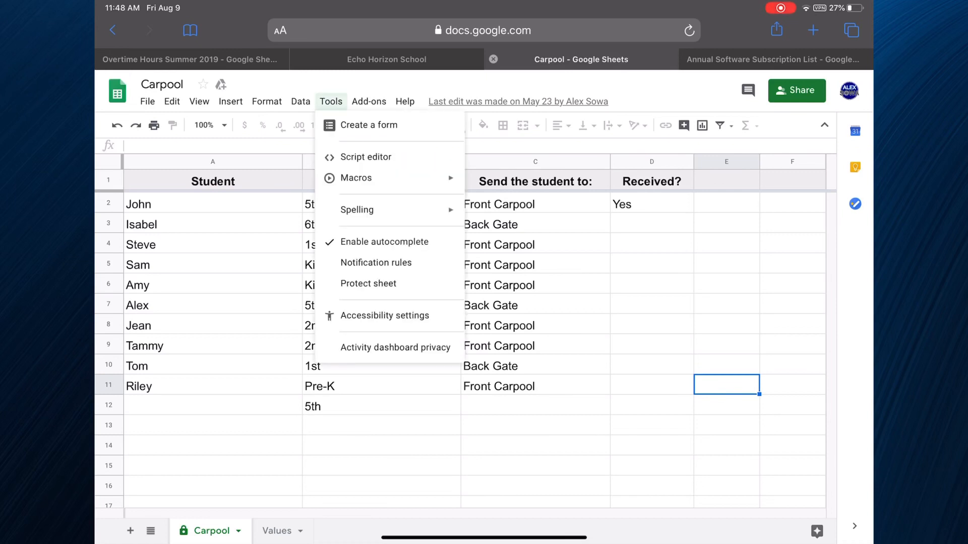
pyautogui.click(300, 102)
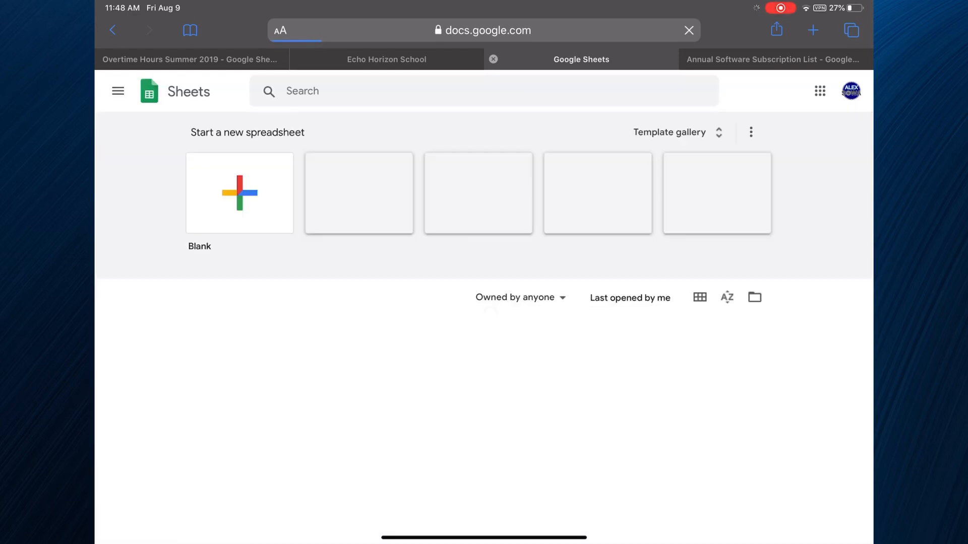
# Switch from Sheets home to Google Docs to create a blank document
pyautogui.click(118, 91)
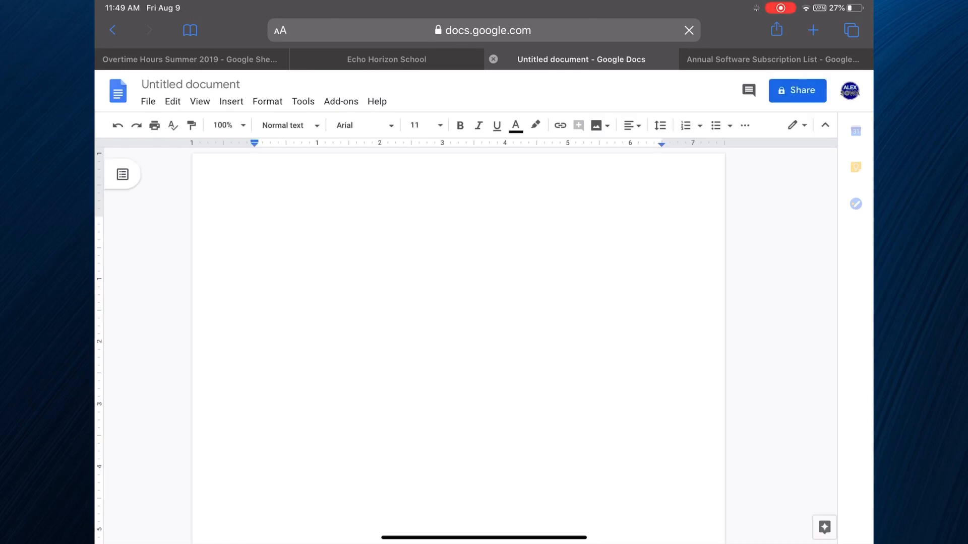
# Type 'hello!' at the top of the document and dismiss the naming prompt
pyautogui.click(255, 222)
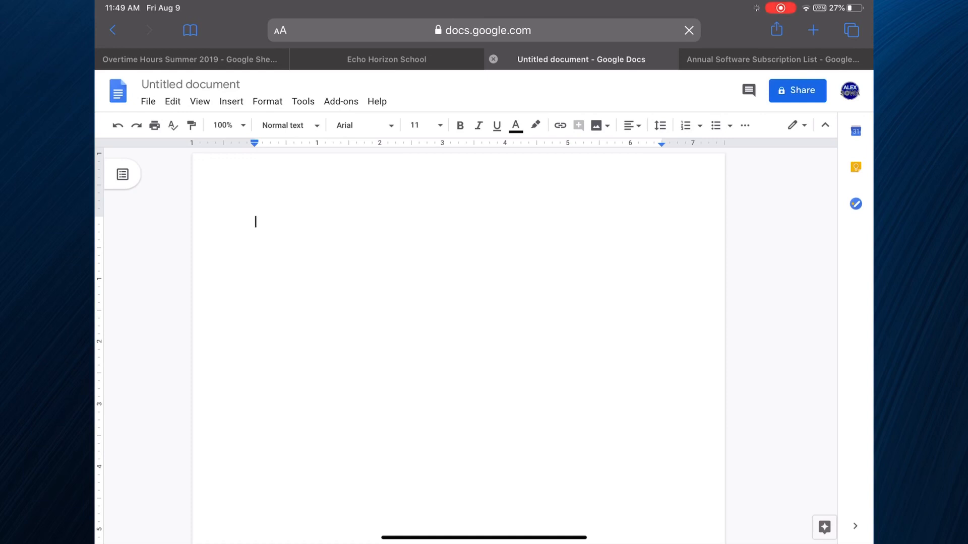
pyautogui.click(148, 101)
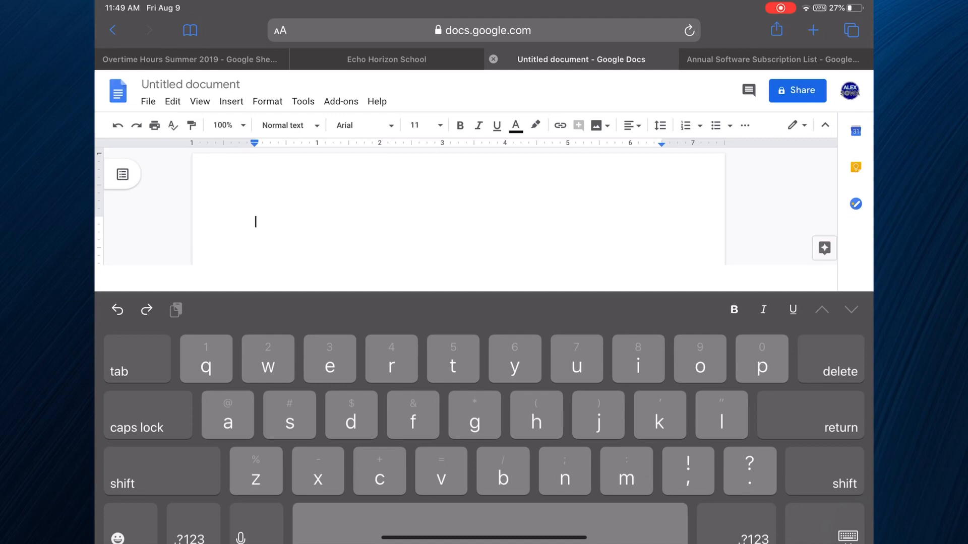
pyautogui.write('he')
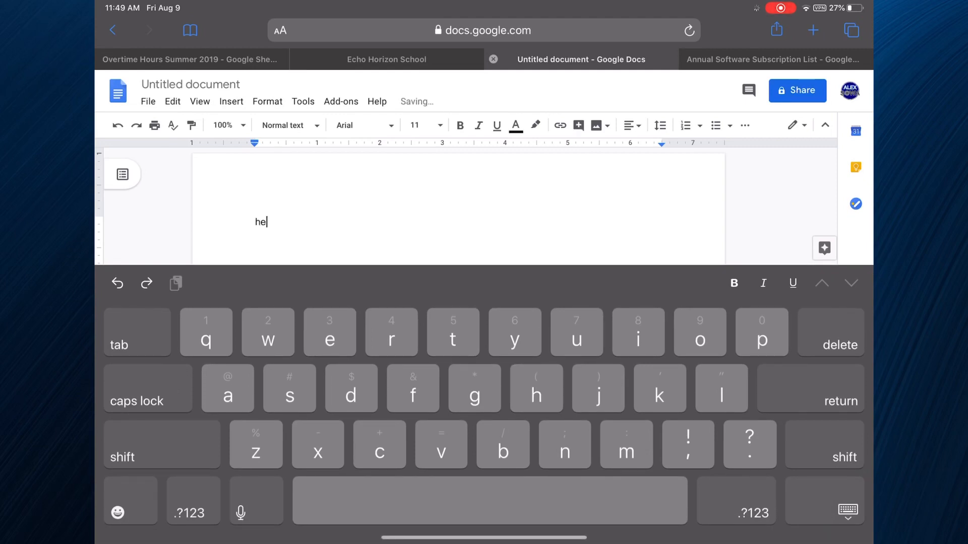
pyautogui.write('llo!')
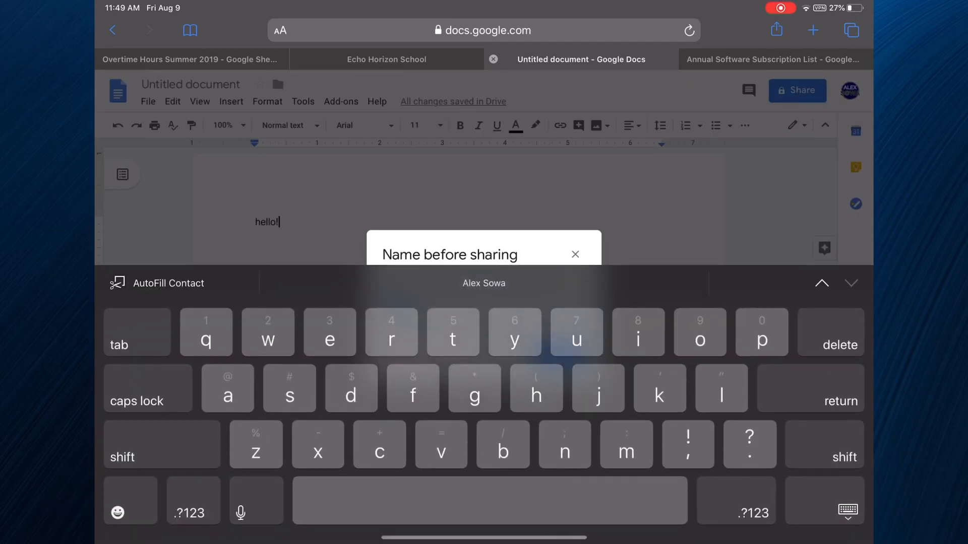
pyautogui.click(574, 254)
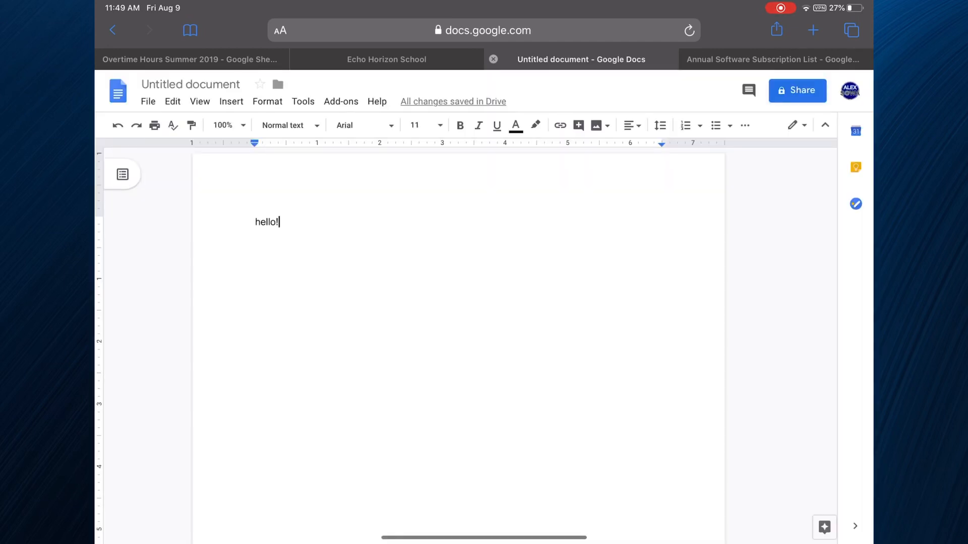
pyautogui.click(580, 60)
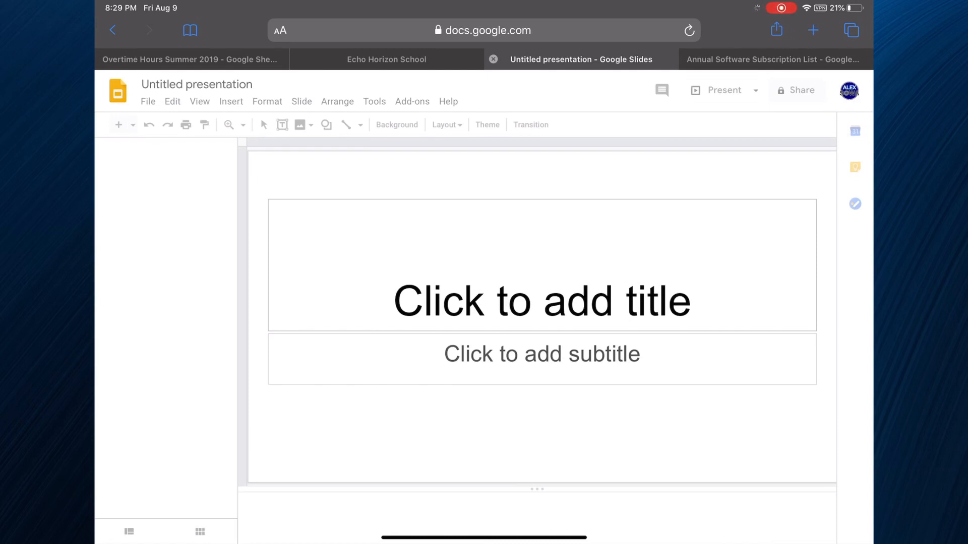
# Apply the dark blue-green striped theme, title slide 1 'Presentation', add slide 2
pyautogui.click(487, 124)
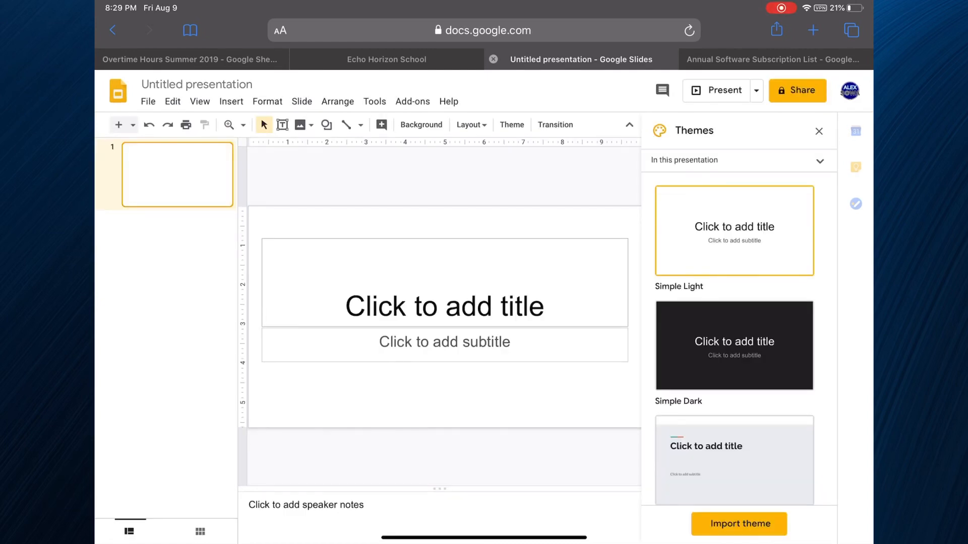
pyautogui.scroll(-3)
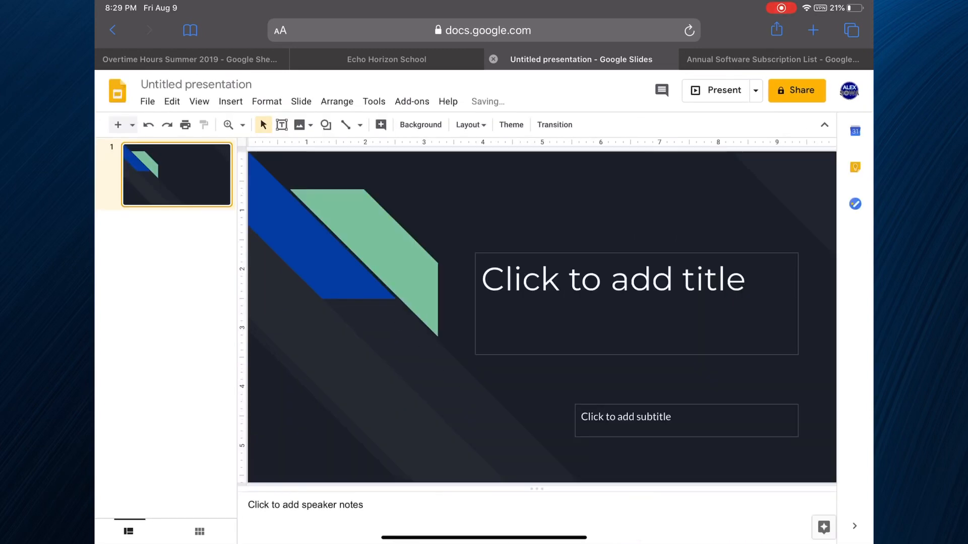
pyautogui.click(625, 416)
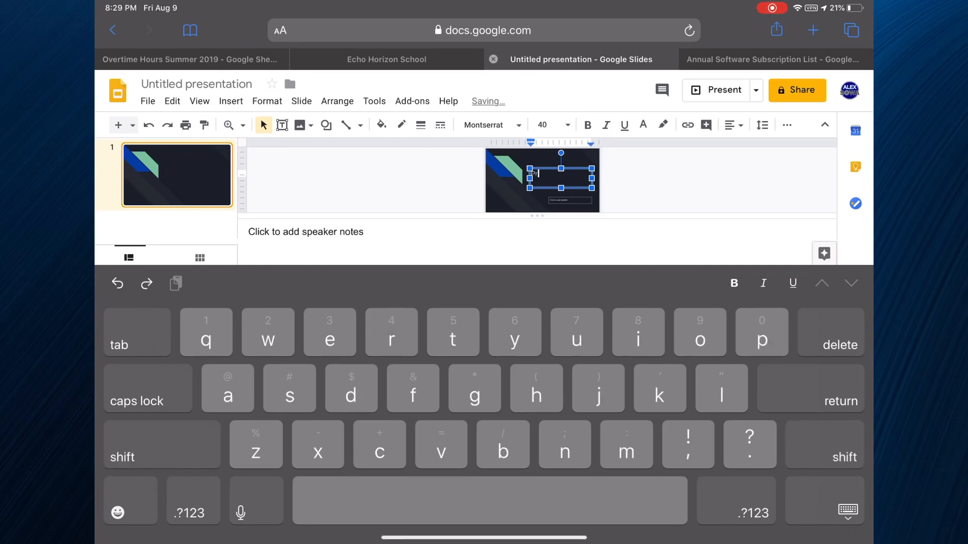
pyautogui.write('resentation')
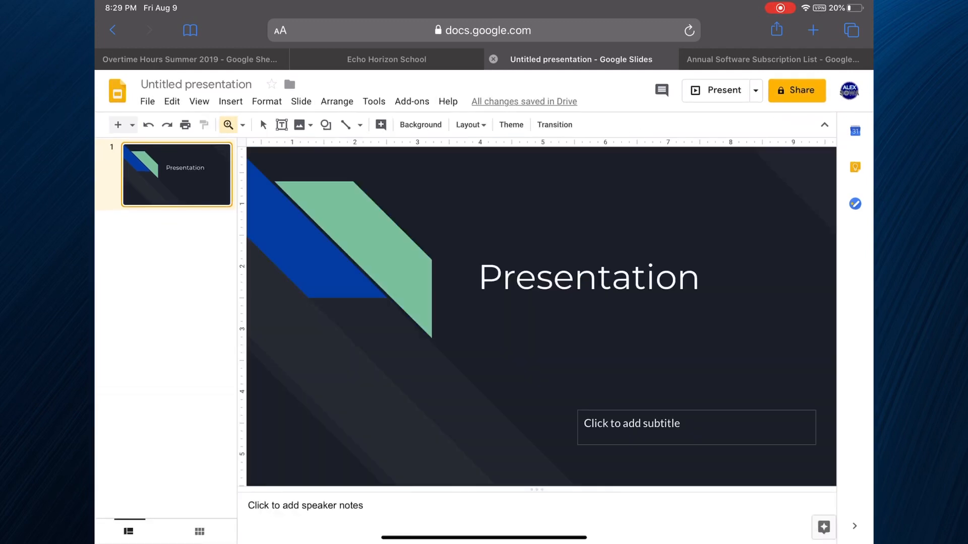
pyautogui.click(118, 125)
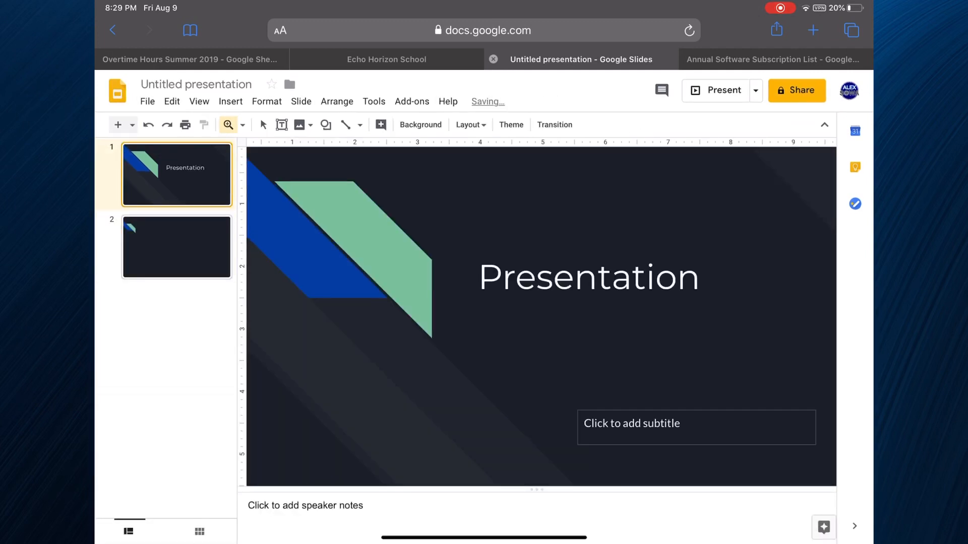
# Switch slide 2 to the Blank layout from the Layout dropdown
pyautogui.click(176, 247)
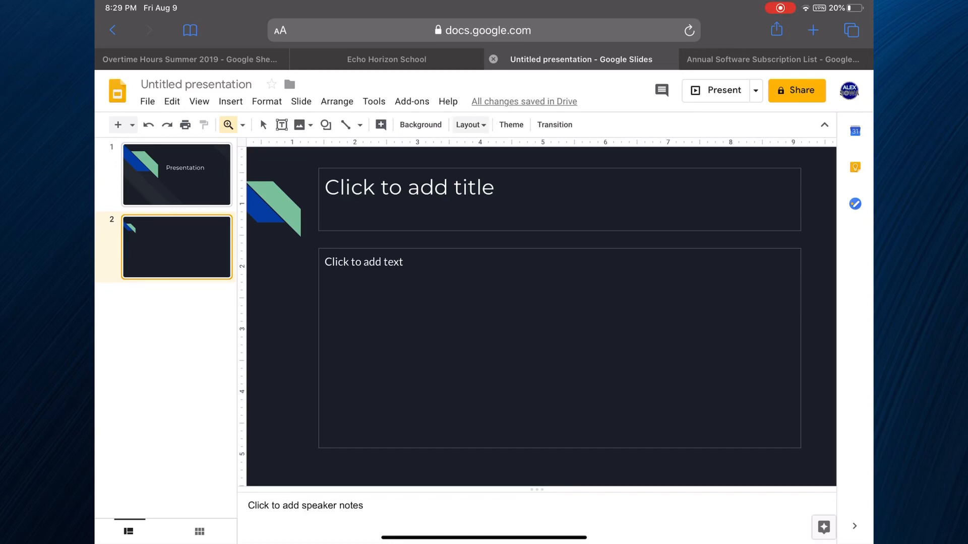
pyautogui.click(468, 124)
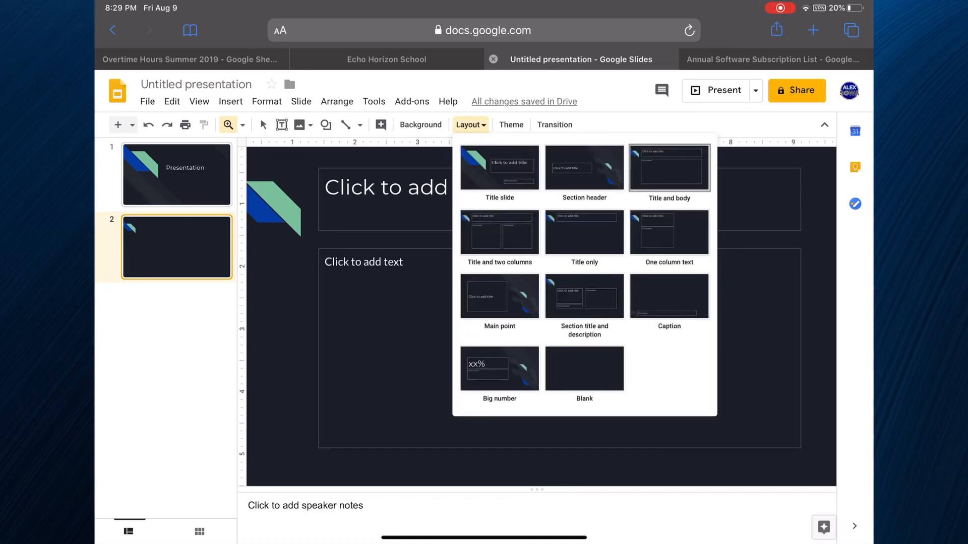
pyautogui.click(230, 101)
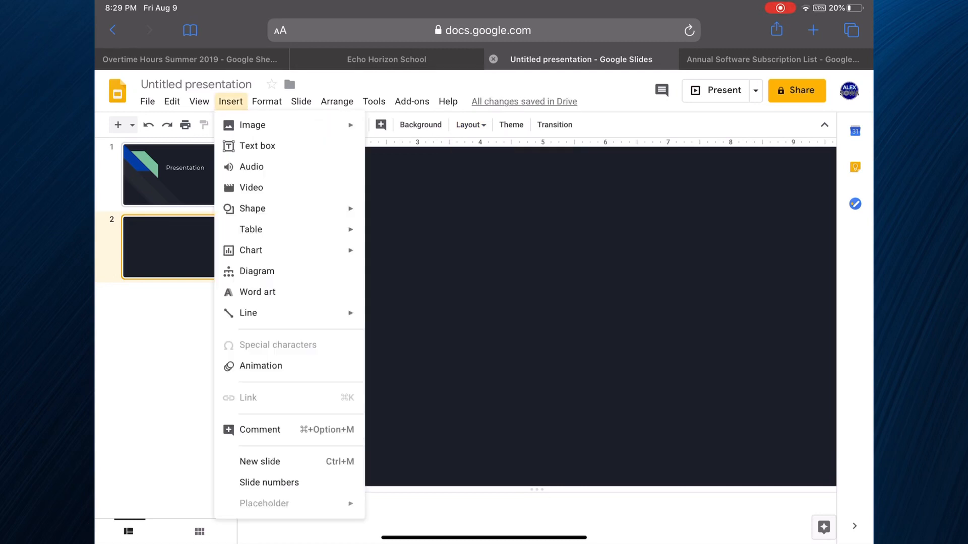